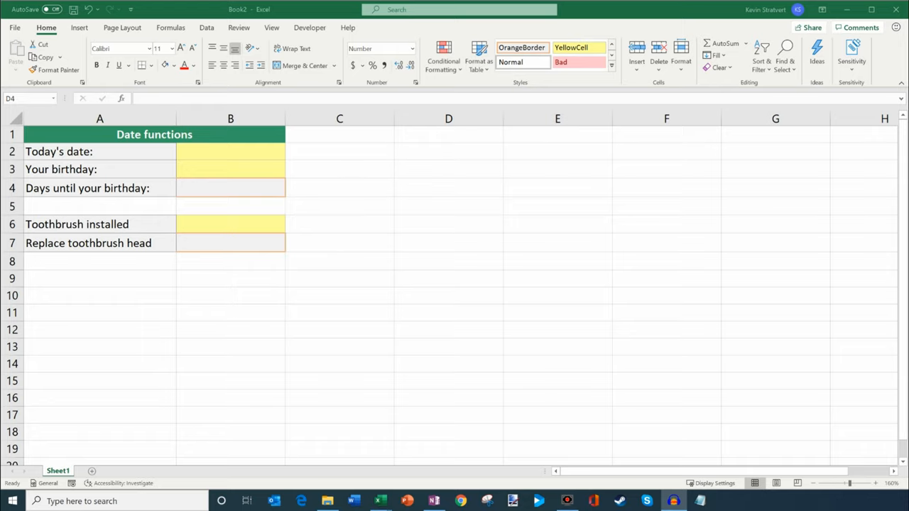
mouse_move(861, 126)
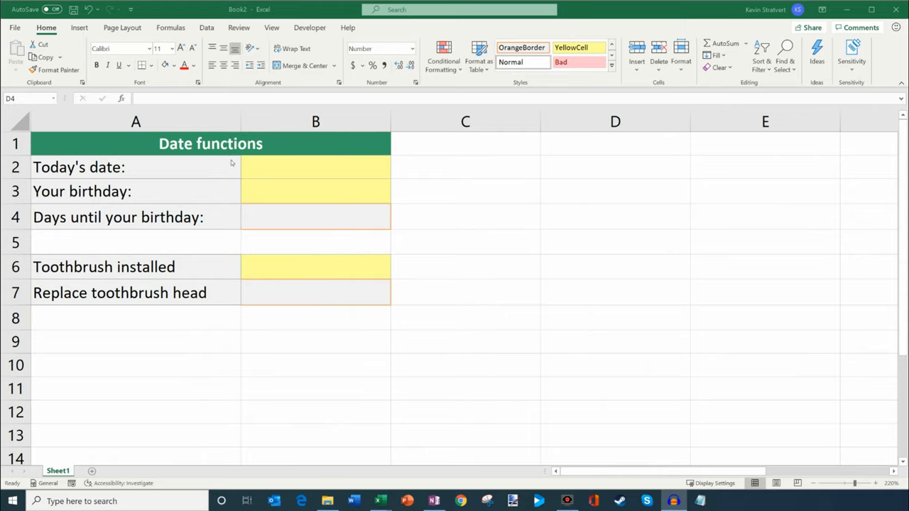
Step: Replace a manually typed 12/29/2019 in B2 with =TODAY(), showing today's date
click(615, 216)
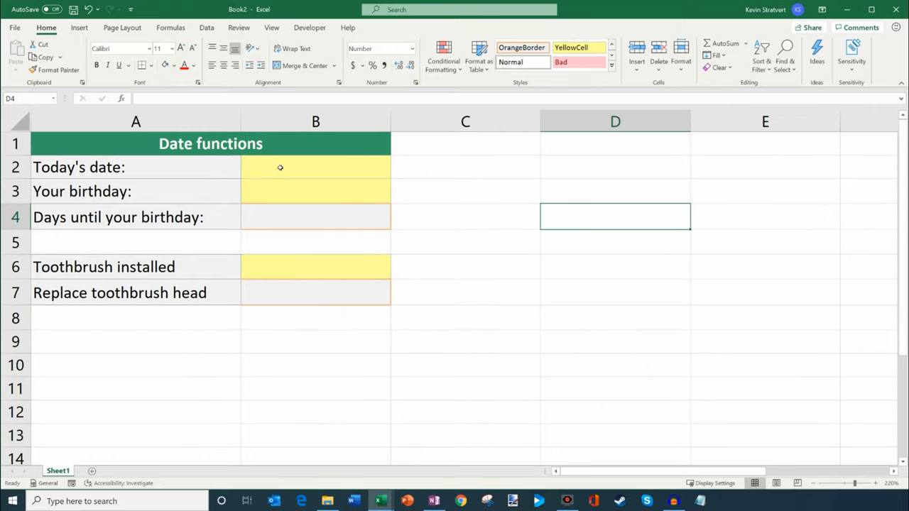
click(315, 167)
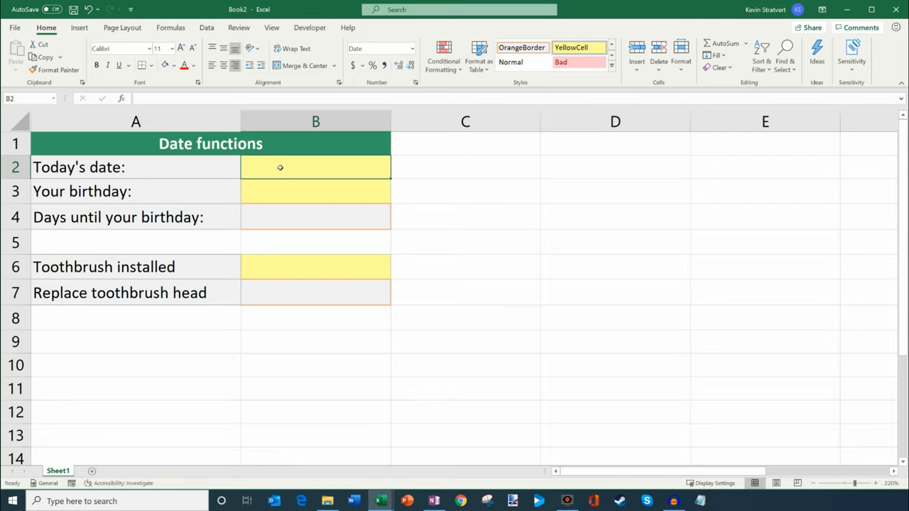
mouse_move(165, 159)
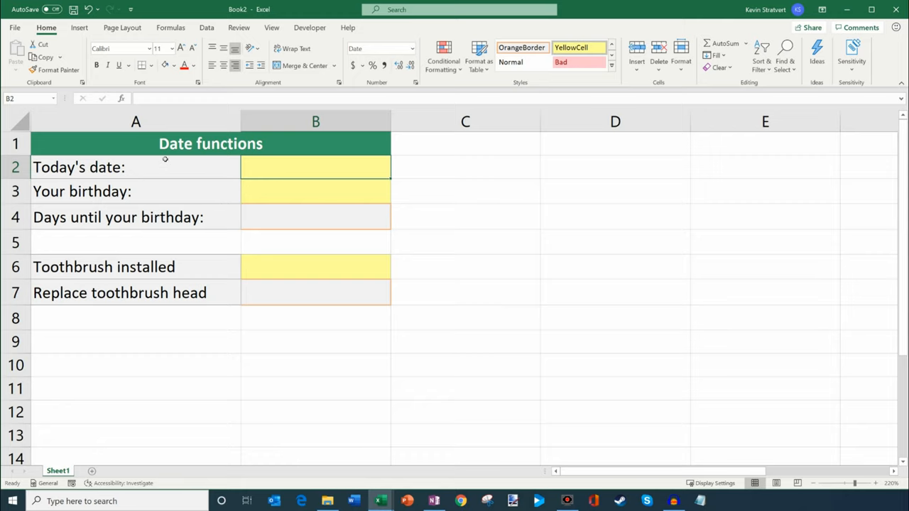
mouse_move(150, 144)
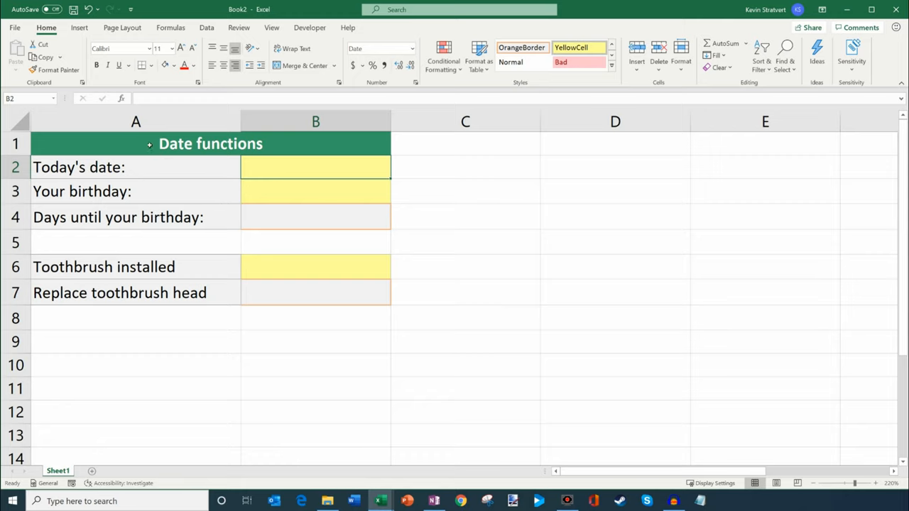
mouse_move(213, 196)
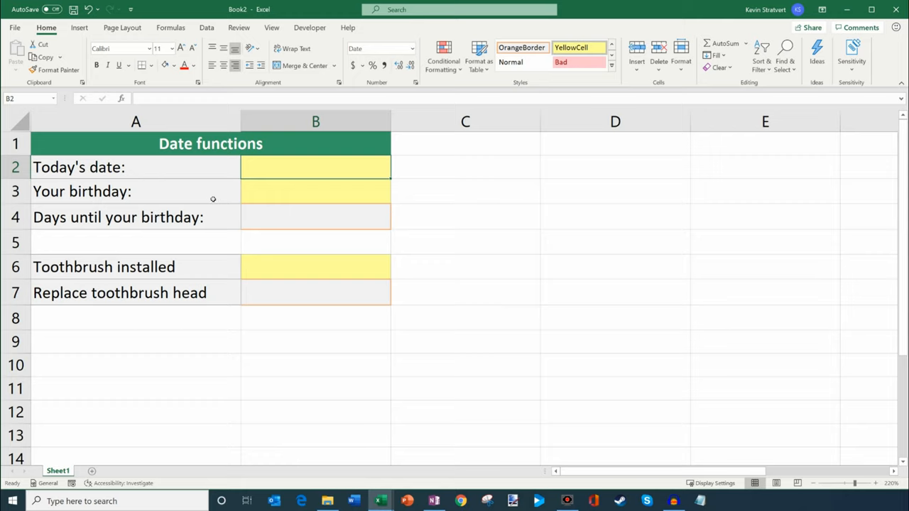
mouse_move(233, 170)
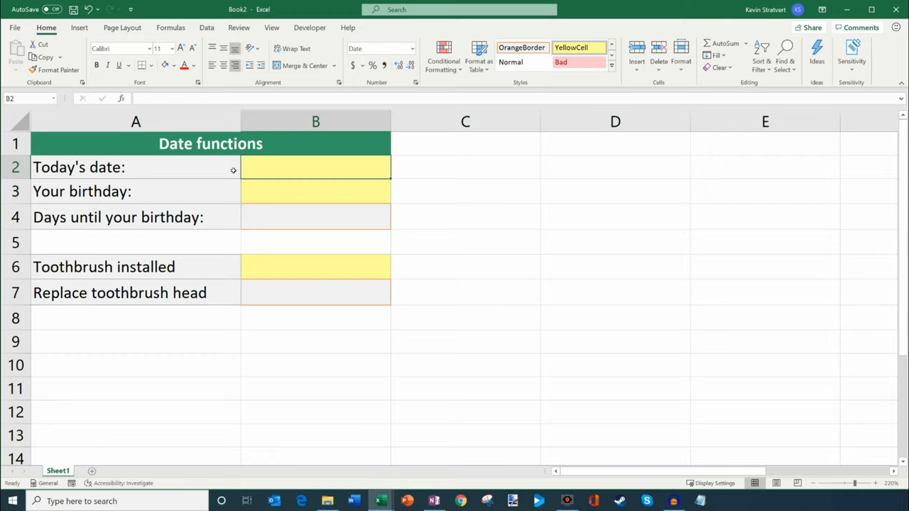
mouse_move(282, 171)
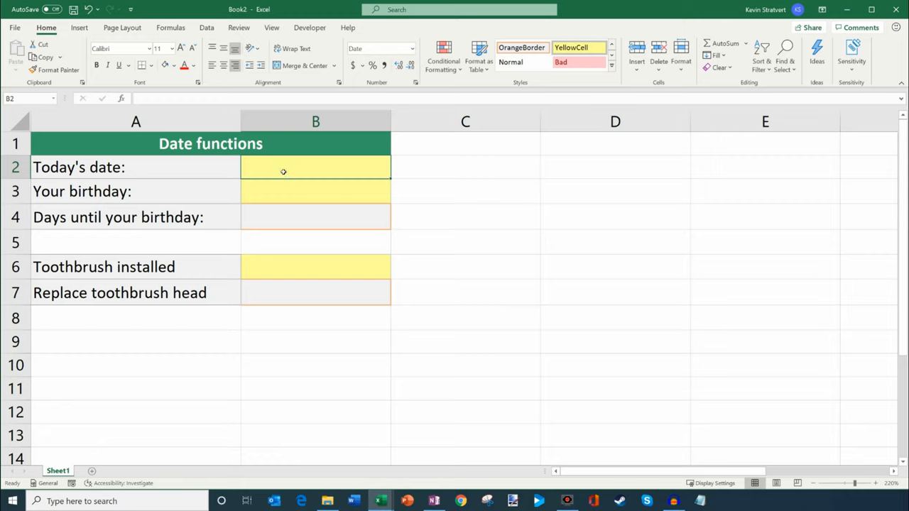
mouse_move(732, 134)
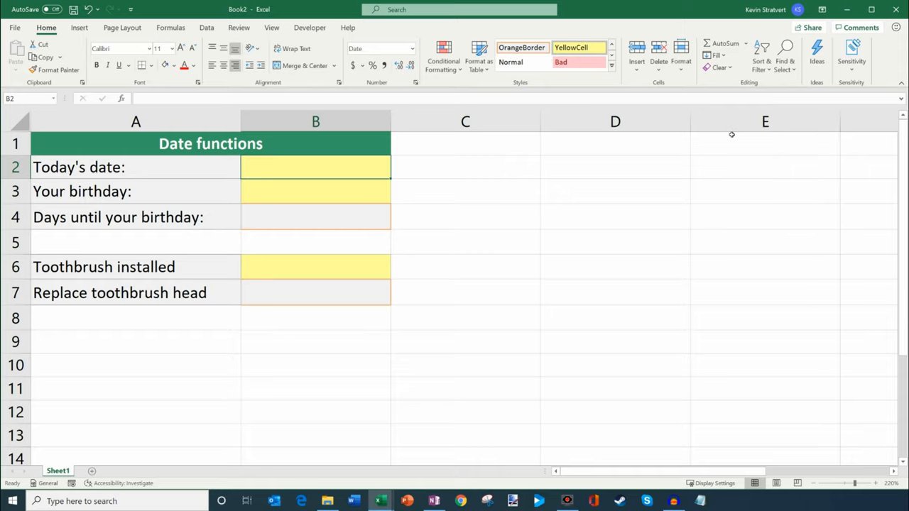
text(12/29/2)
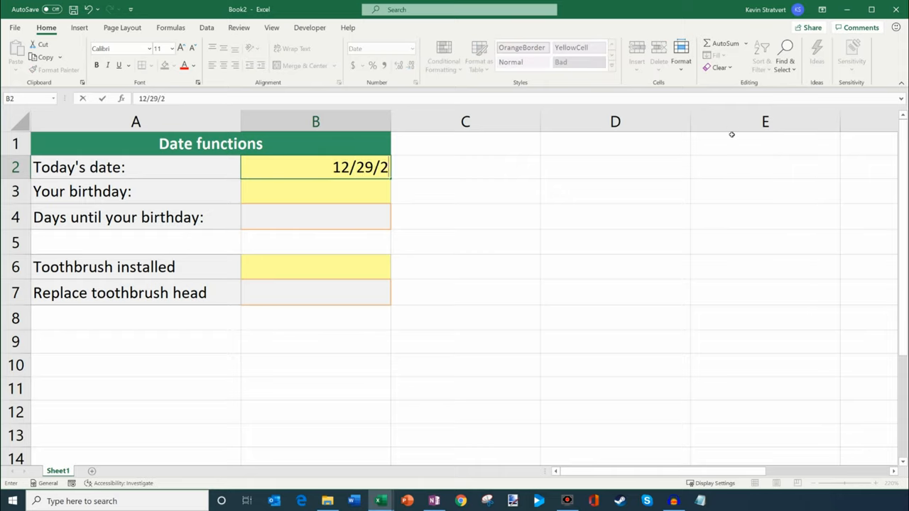
text(019)
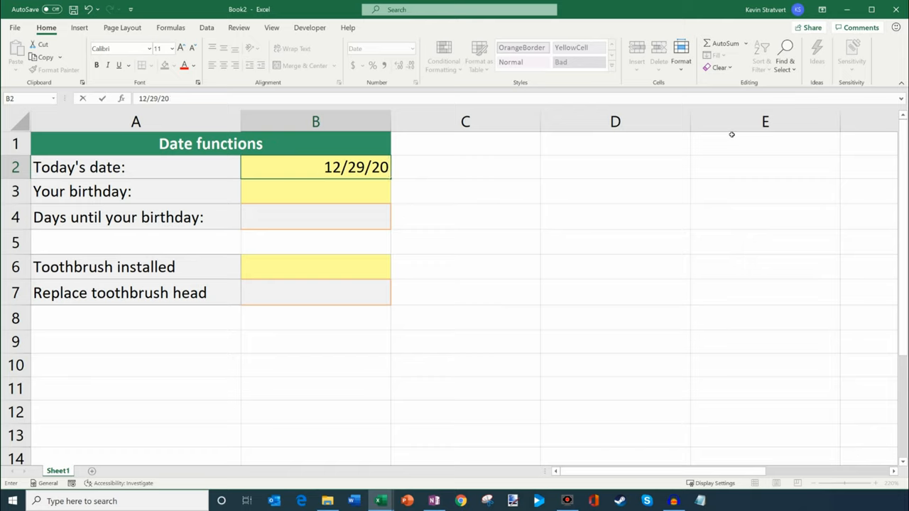
key(Backspace)
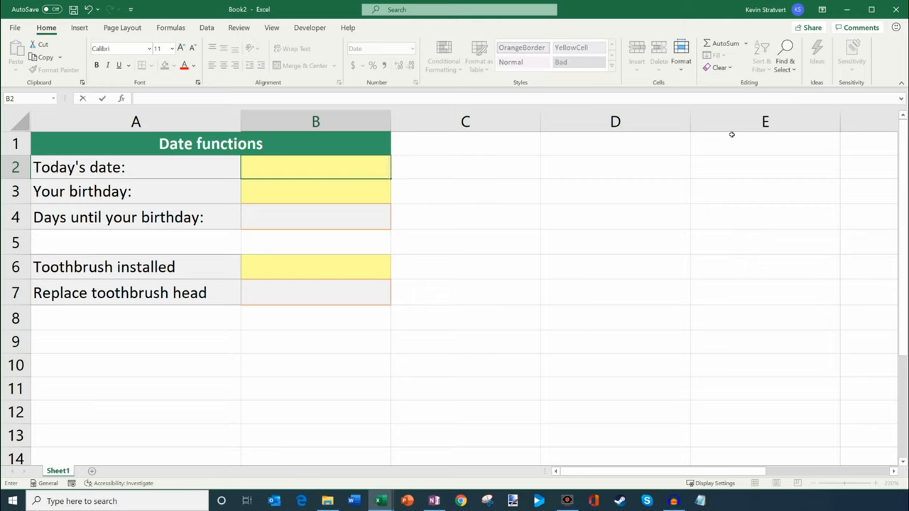
text(=today)
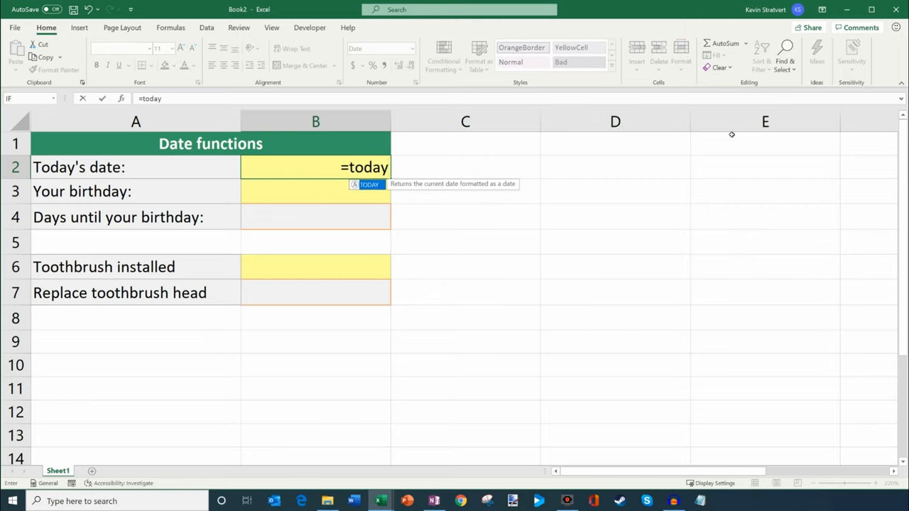
key(Backspace)
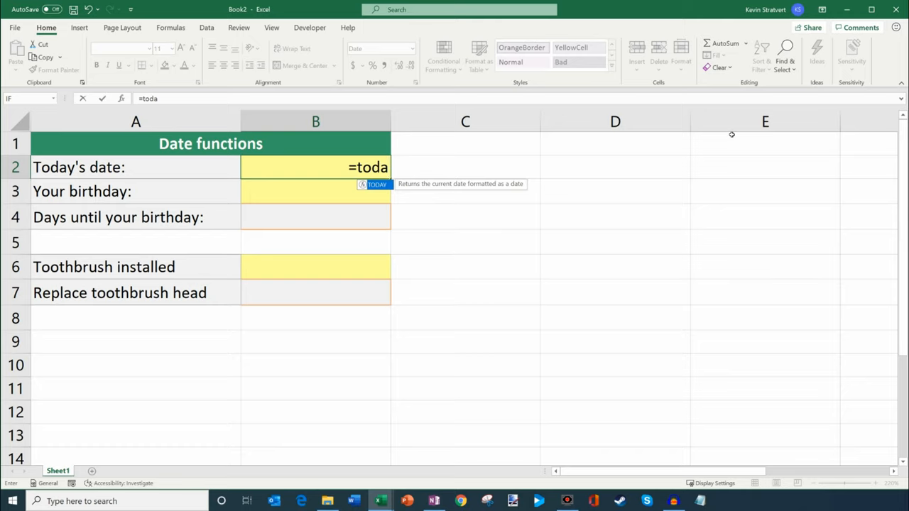
text(y())
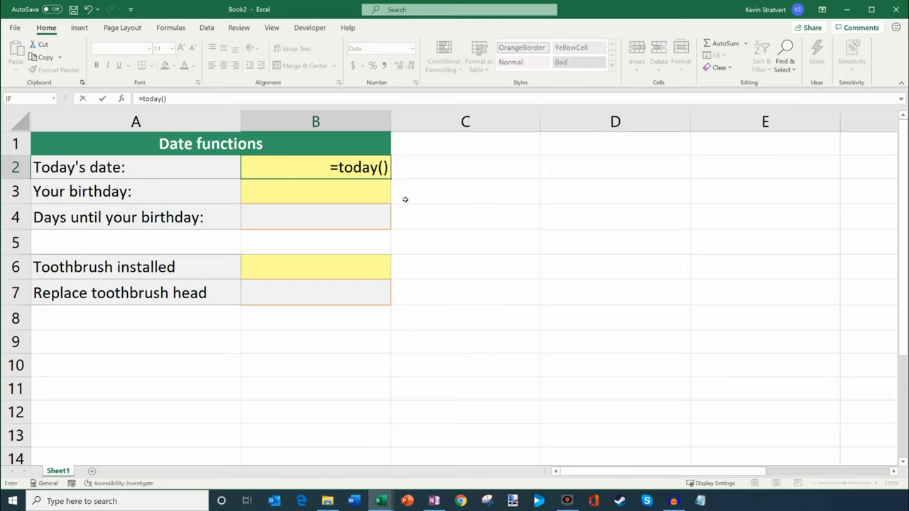
key(Return)
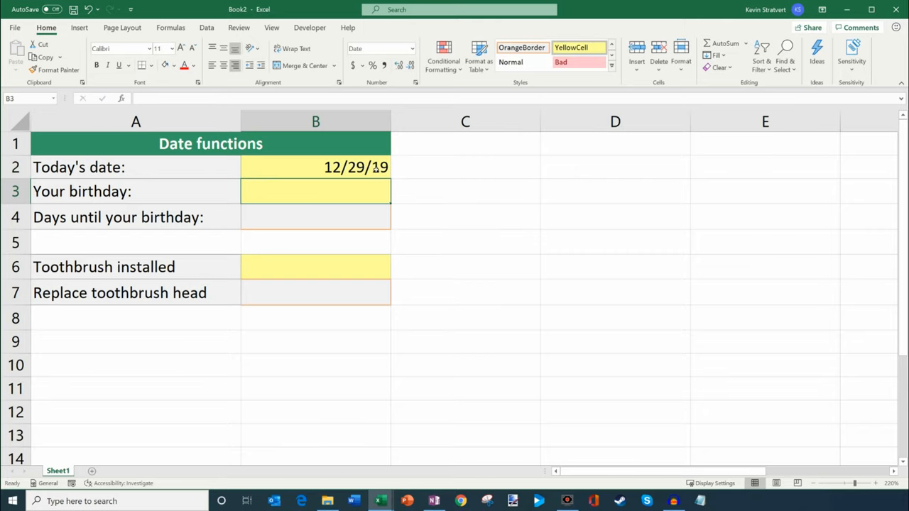
Step: Copy the TODAY formula from B2 and select the birthday cell B3
click(315, 167)
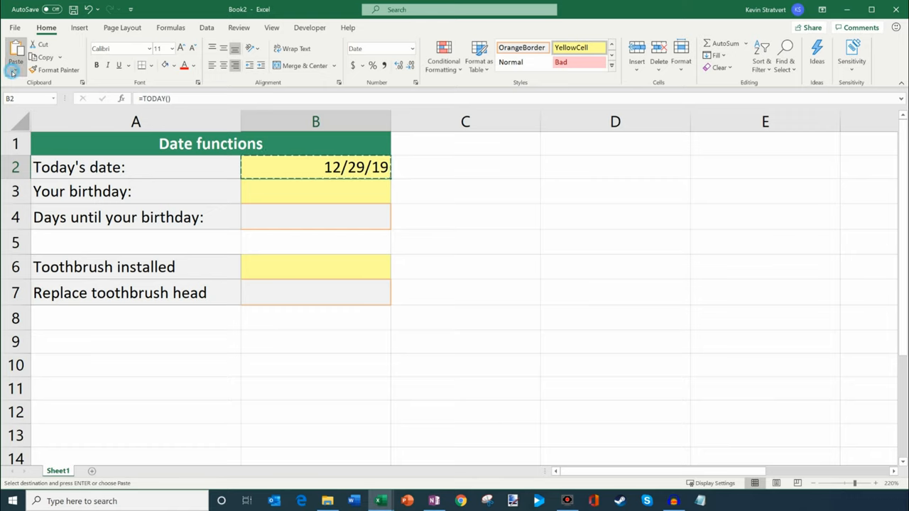
click(15, 56)
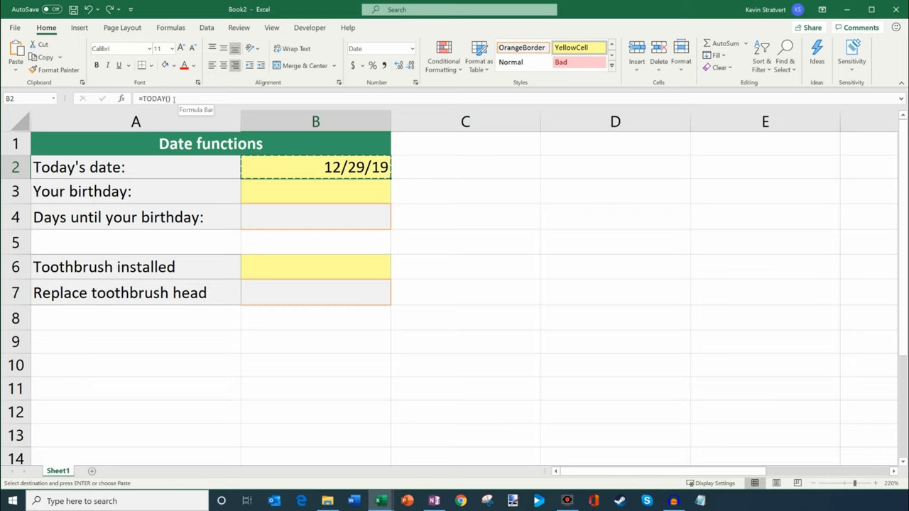
click(316, 191)
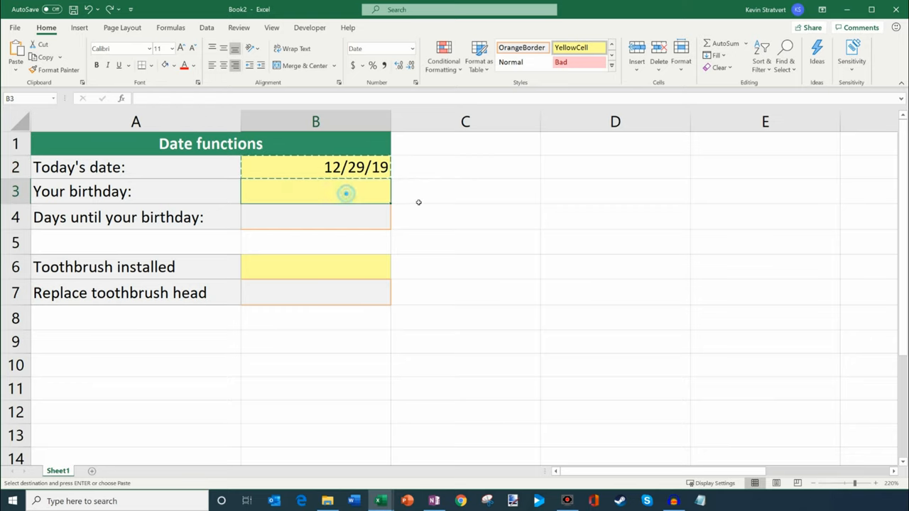
text(8)
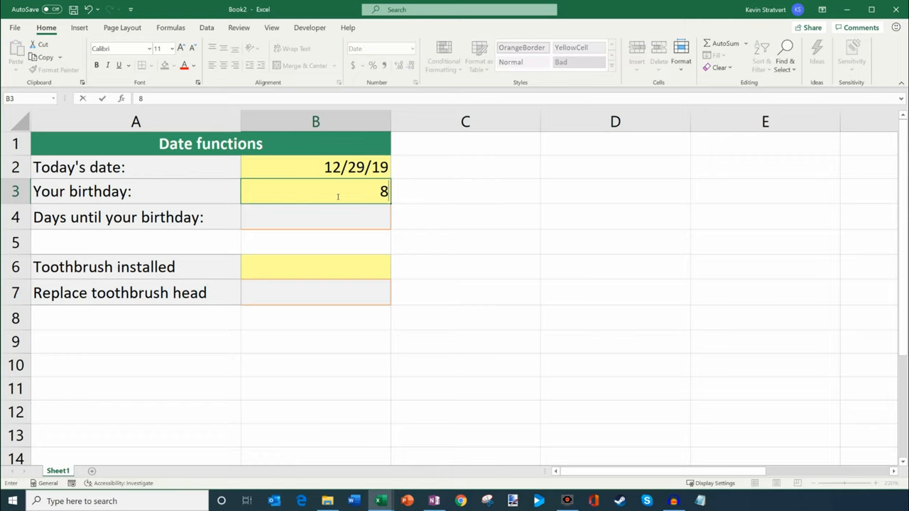
text(/11/)
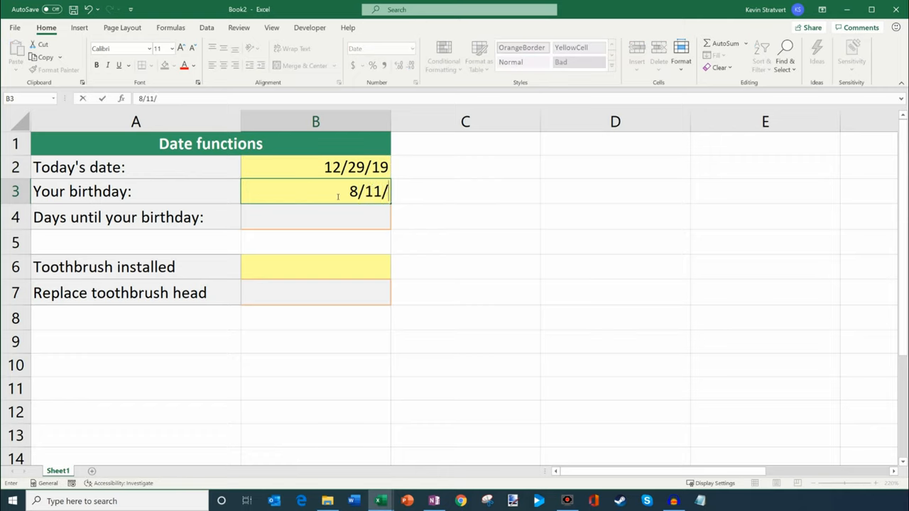
text(202)
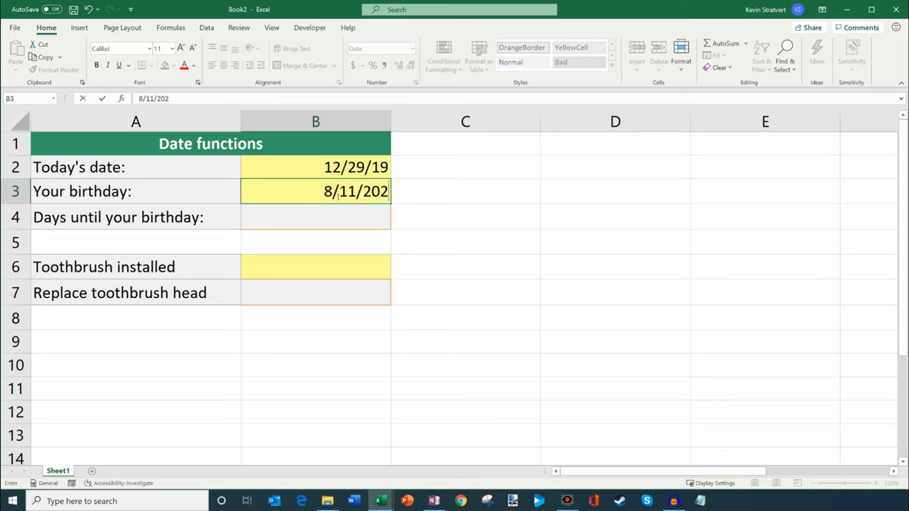
text(0)
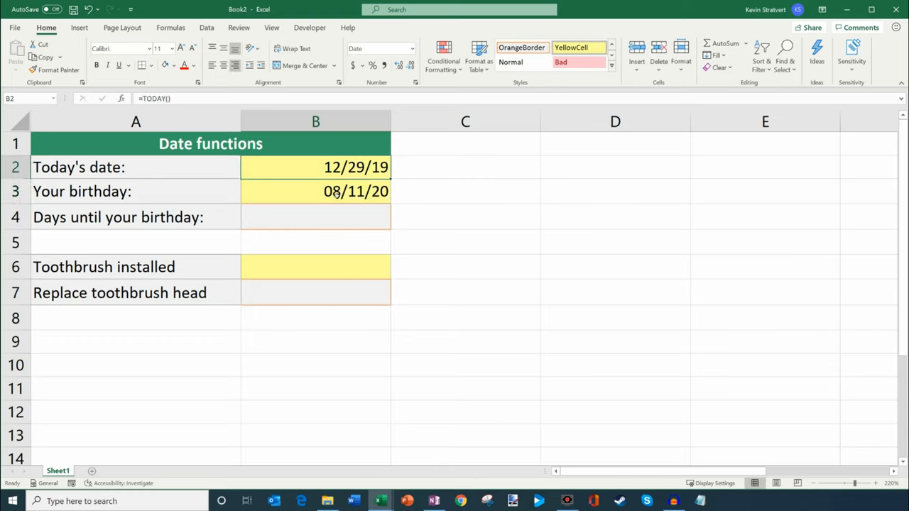
click(315, 191)
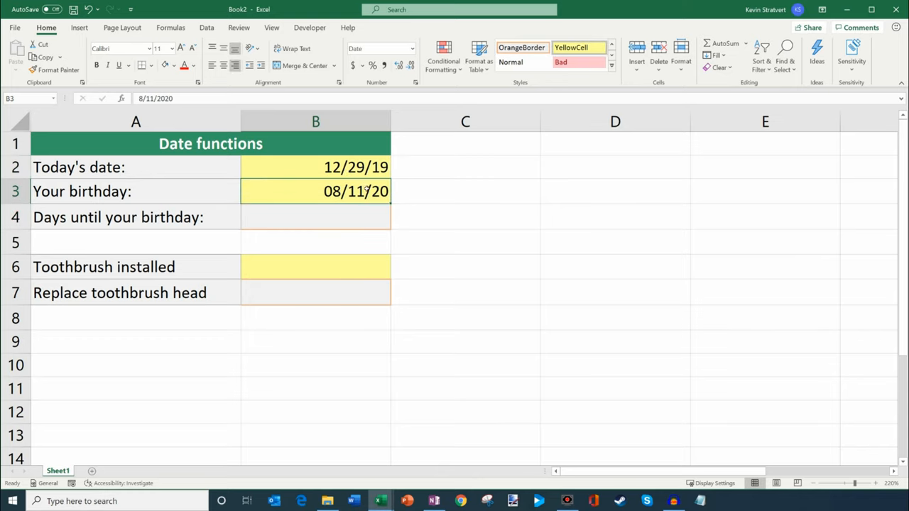
click(316, 217)
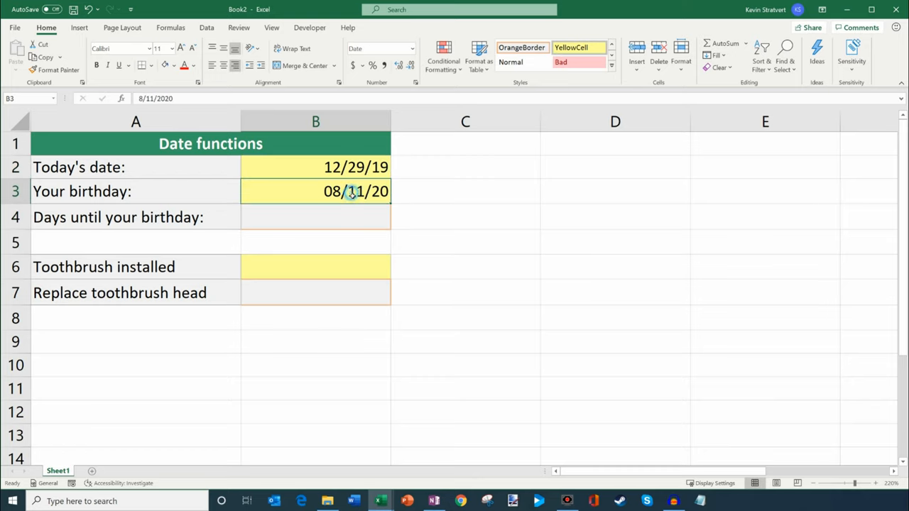
click(315, 218)
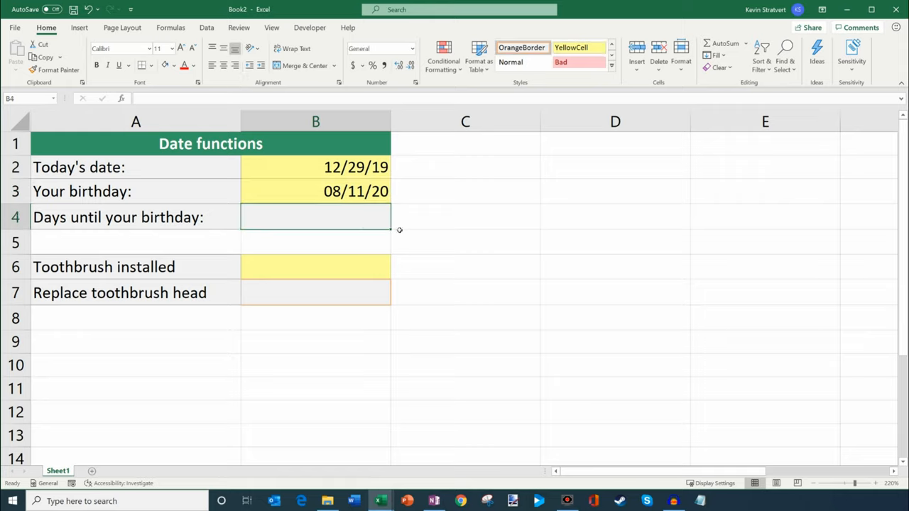
Step: Enter =B3-B2 in B4 to count the days until the birthday
text(=)
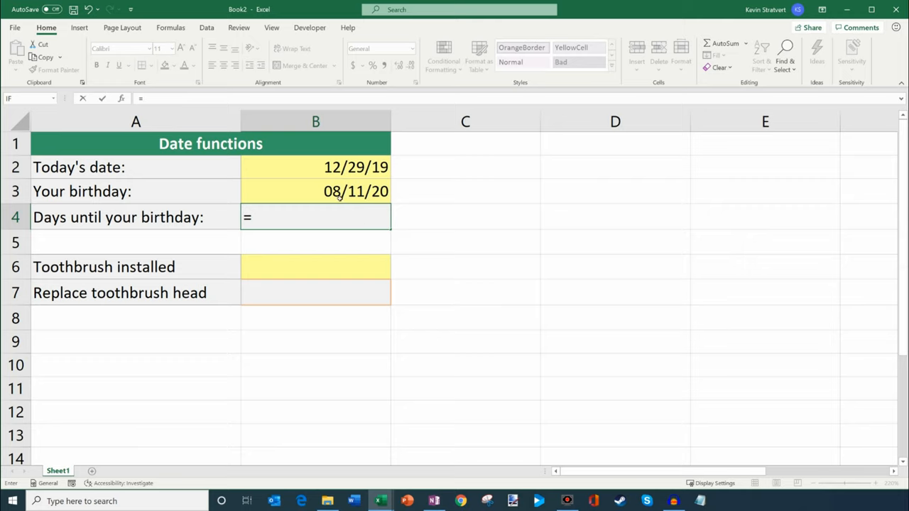
click(341, 191)
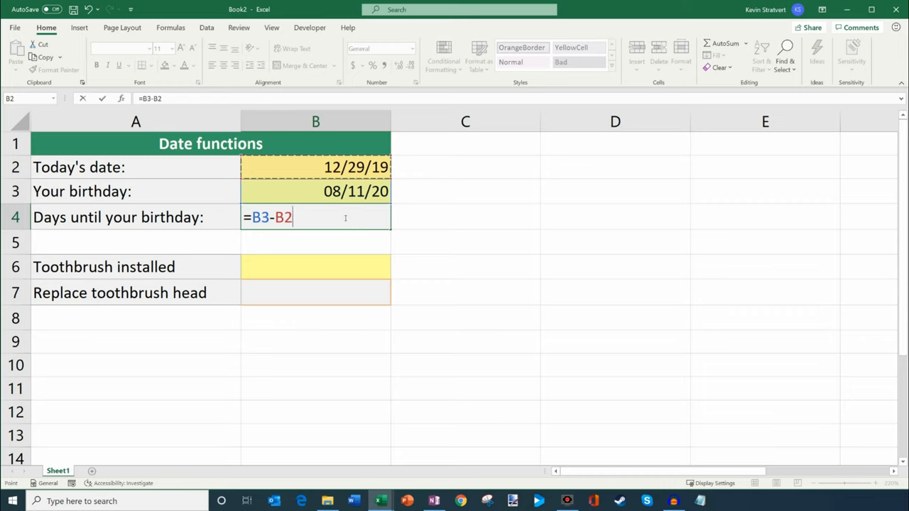
key(Return)
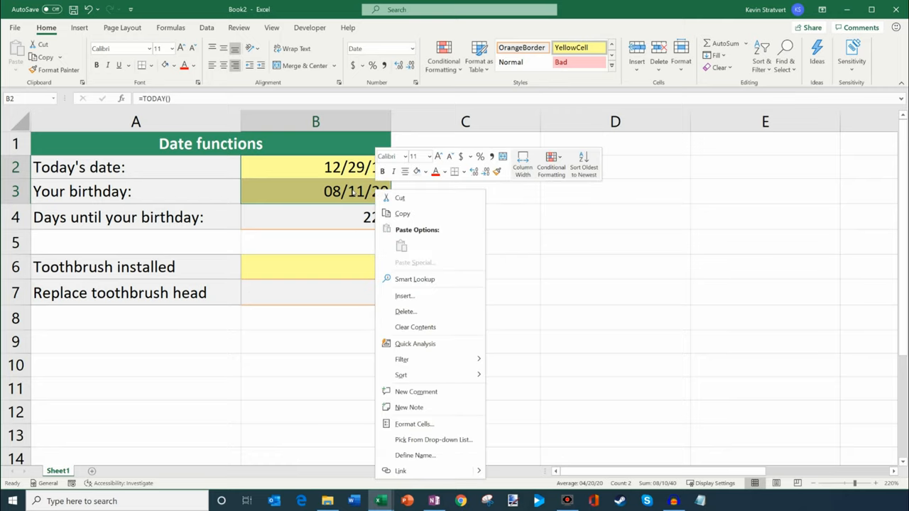
mouse_move(414, 424)
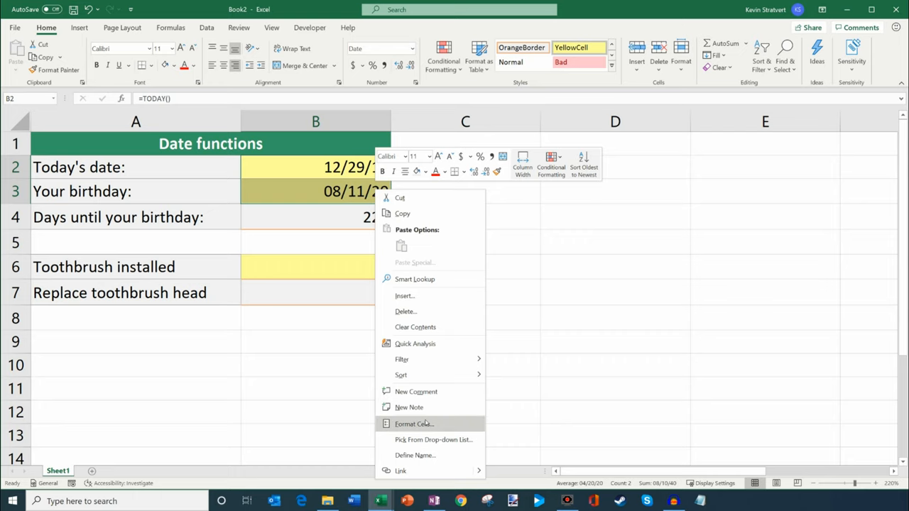
Step: Format B2:B3 as Number with 0 decimals, showing serials 43828 and 44054
click(414, 424)
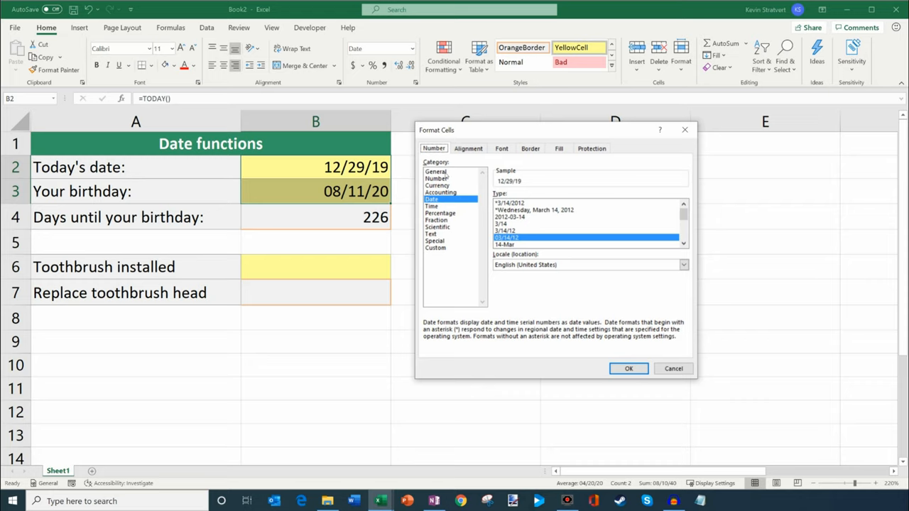
click(435, 178)
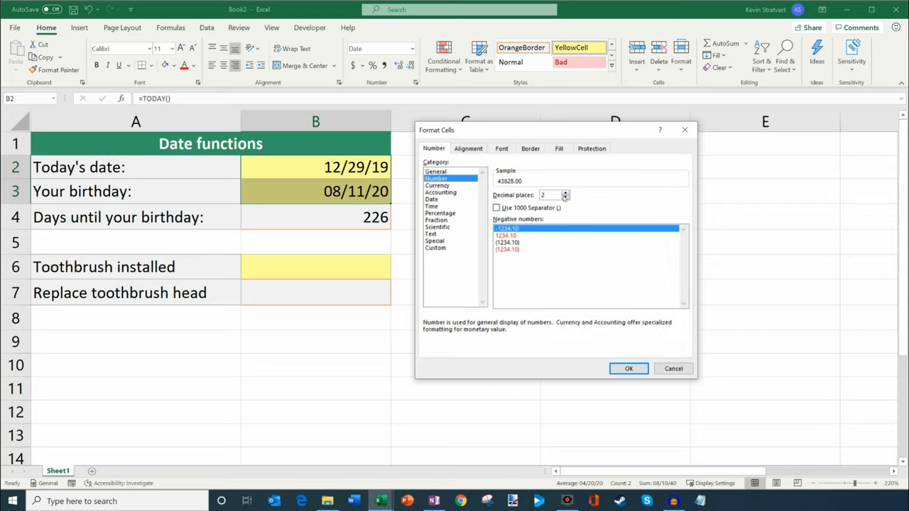
click(628, 368)
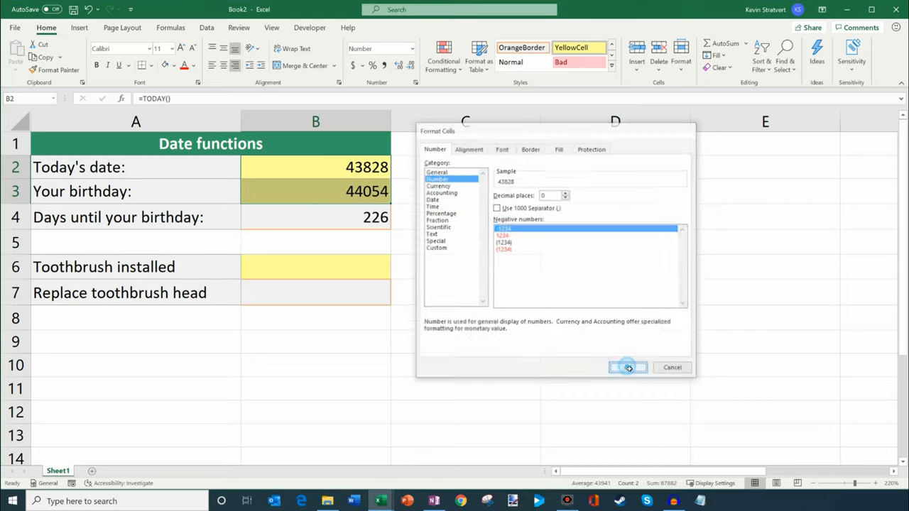
click(627, 367)
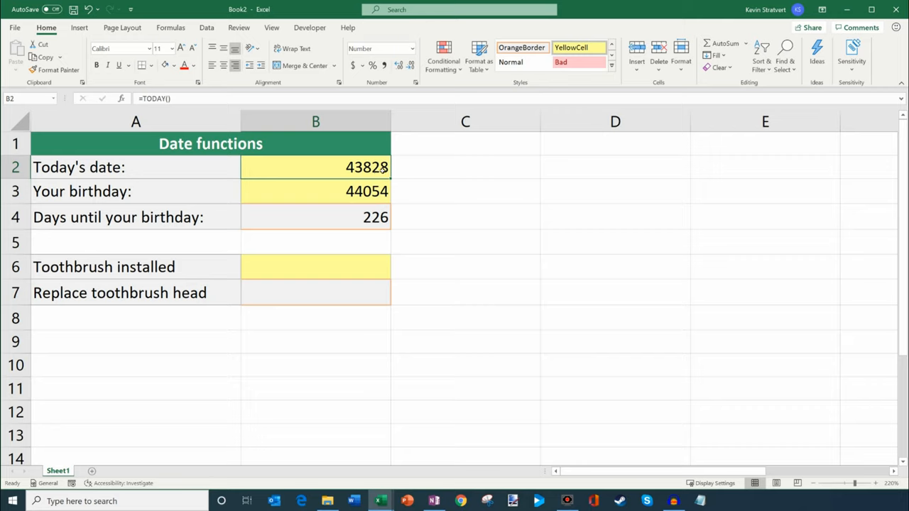
drag(315, 167, 316, 191)
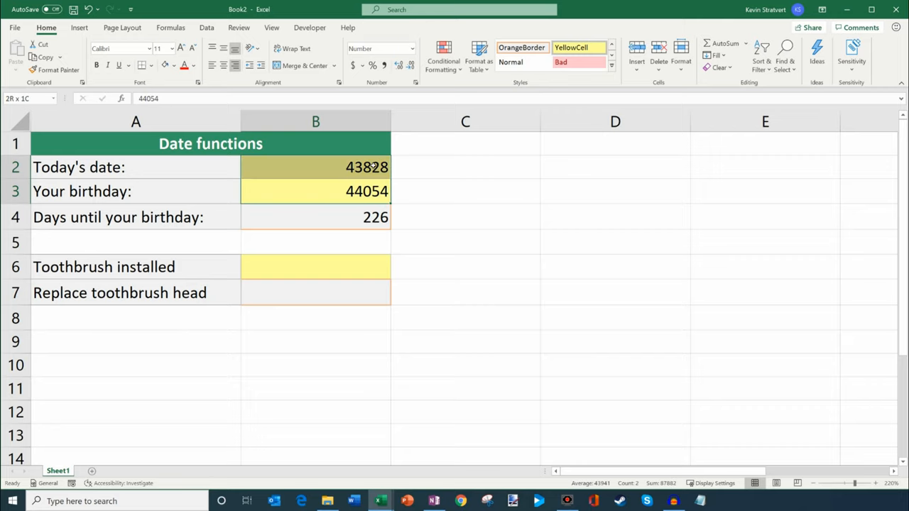
click(315, 191)
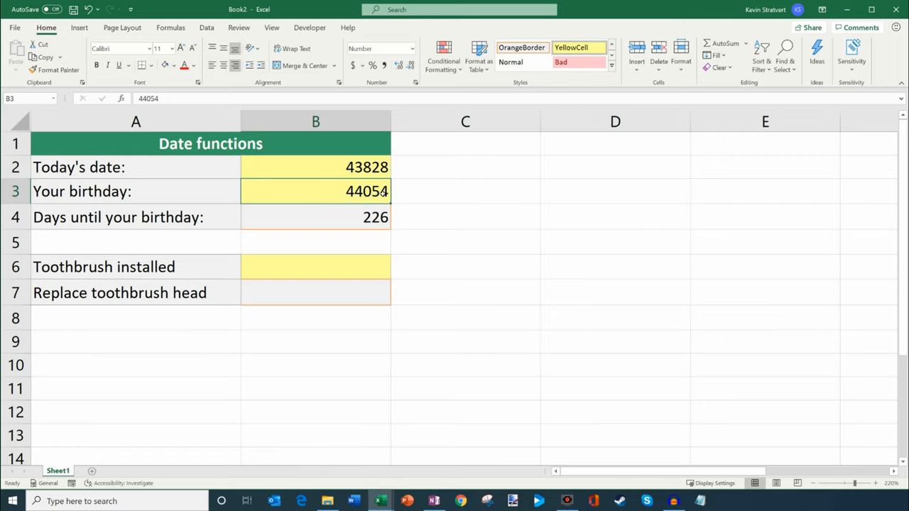
click(315, 167)
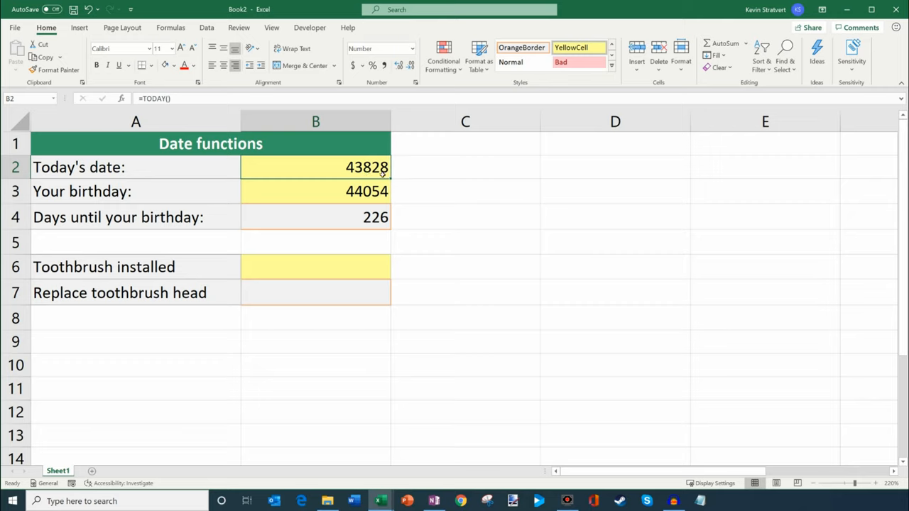
click(316, 217)
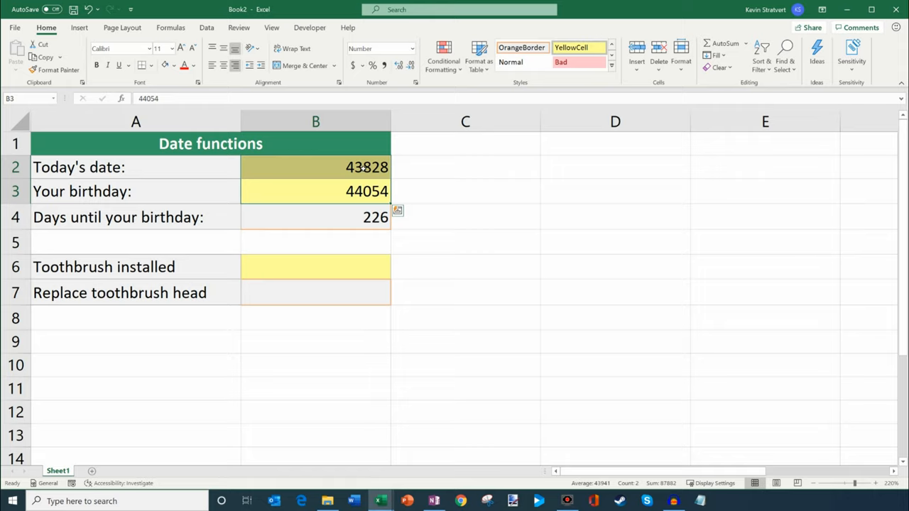
mouse_move(453, 173)
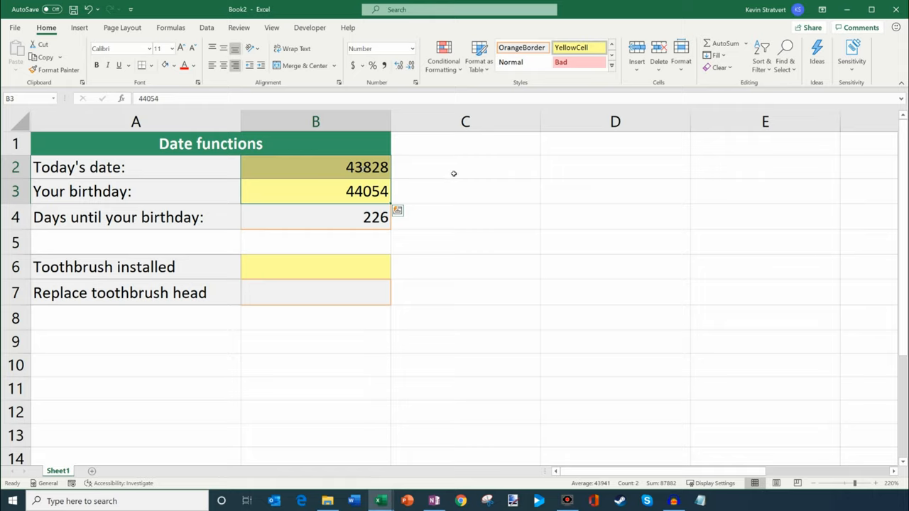
Step: Enter 1/1/1900 in C2 and format it as Number, revealing 1.00
text(1/1)
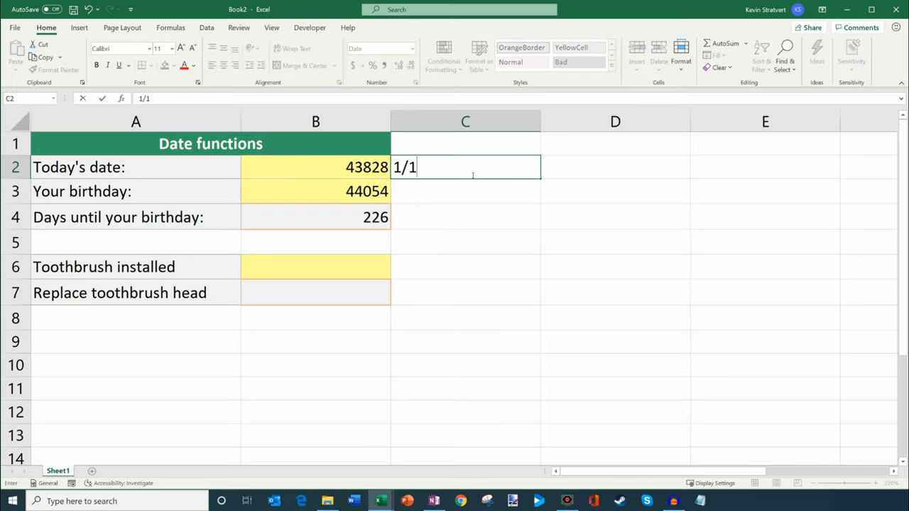
text(/1900)
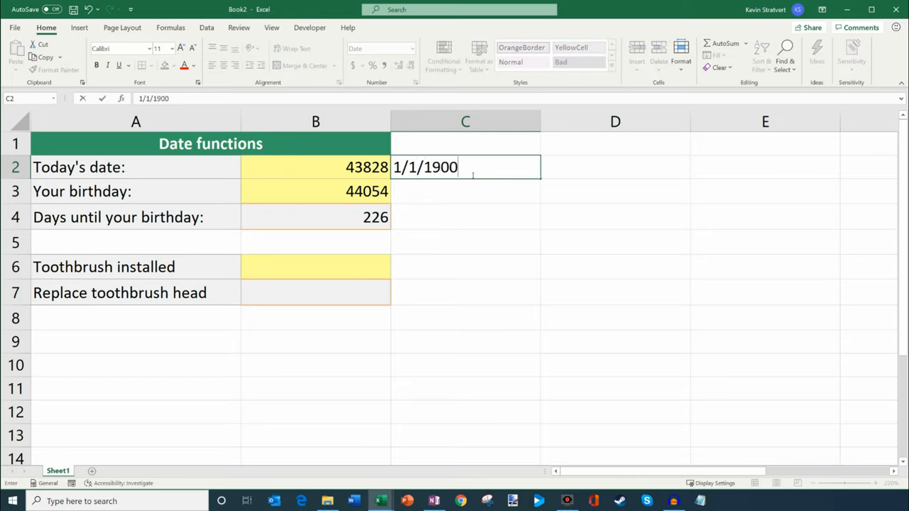
right_click(465, 167)
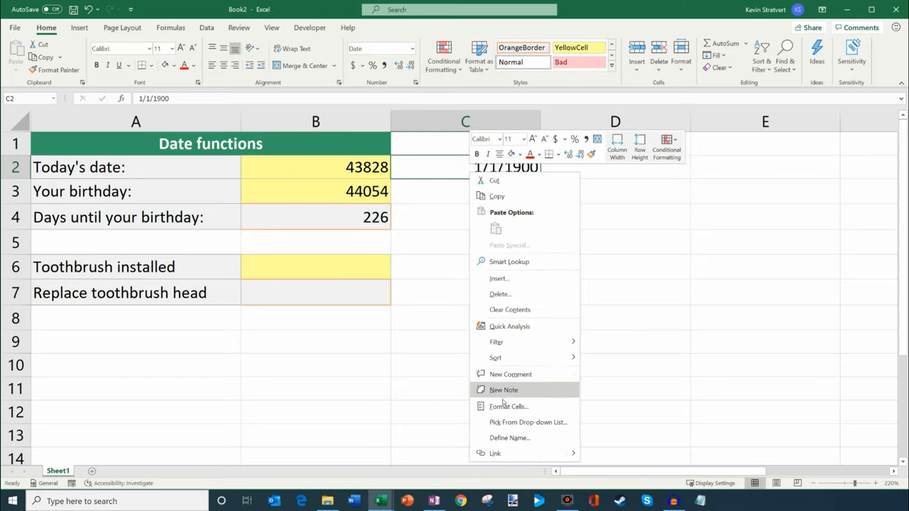
click(508, 407)
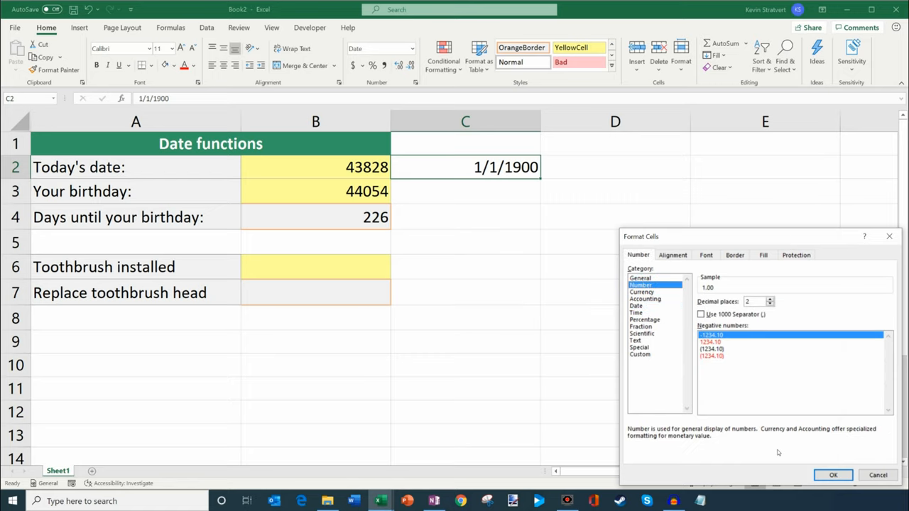
click(833, 475)
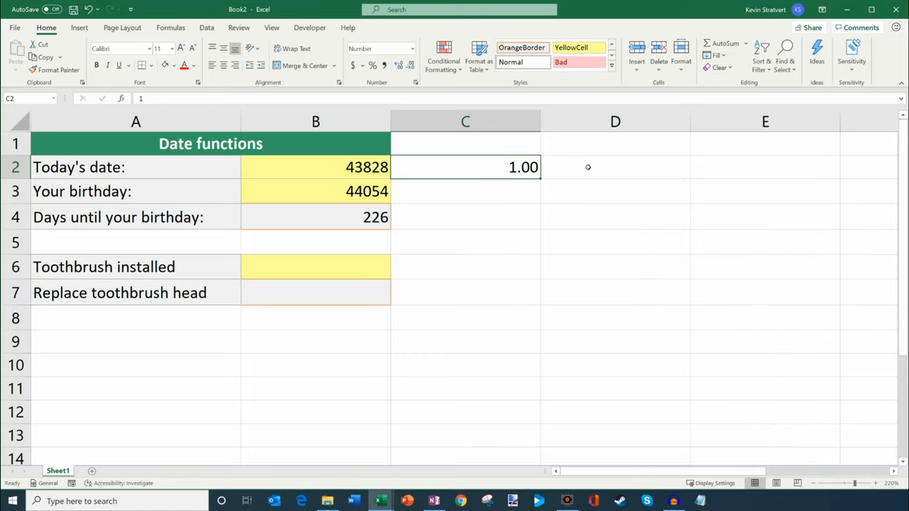
mouse_move(404, 180)
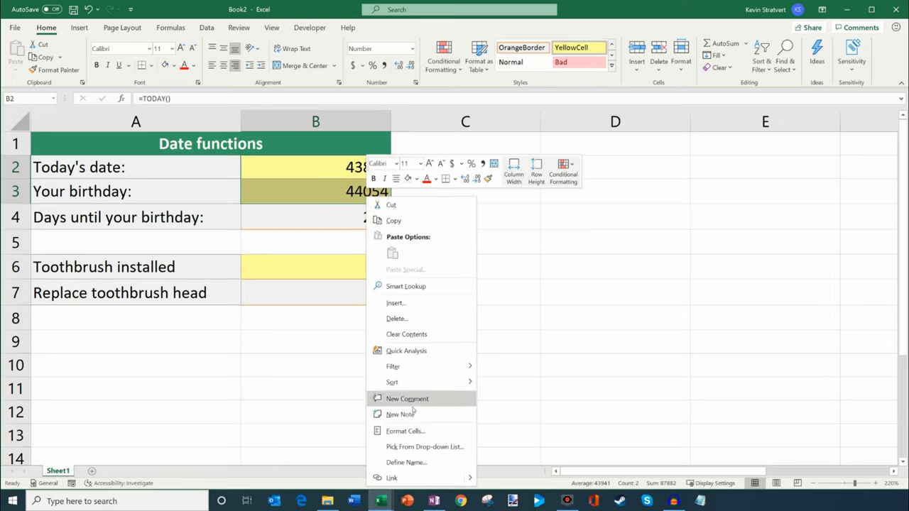
Step: Return B2:B3 to Date format, showing 12/29/2019 and 8/11/2020
click(405, 431)
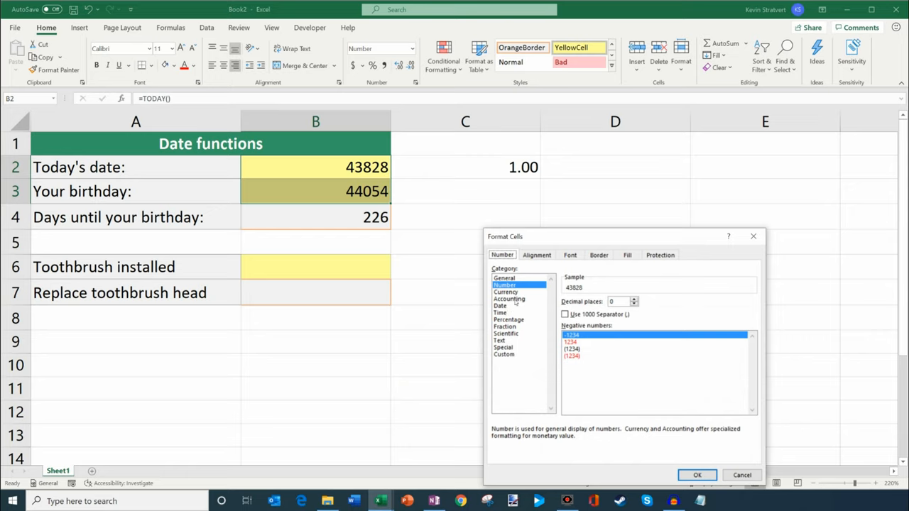
click(697, 475)
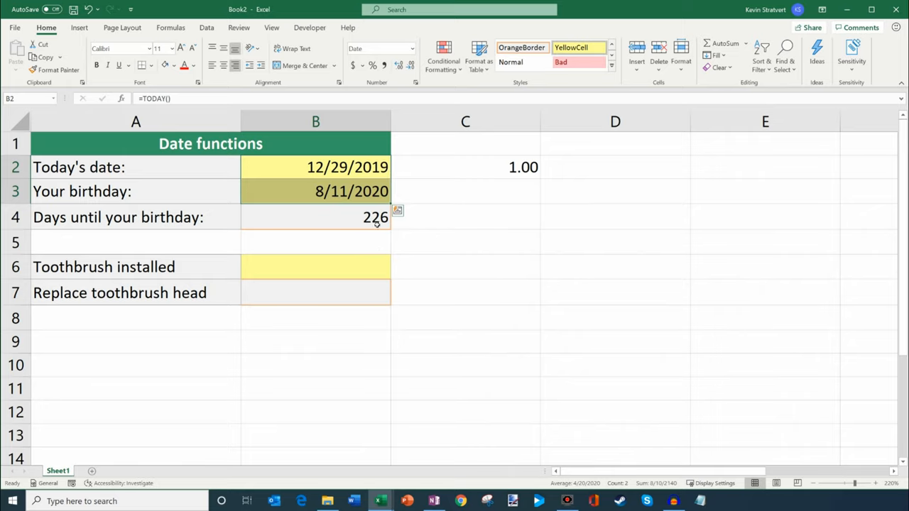
click(315, 267)
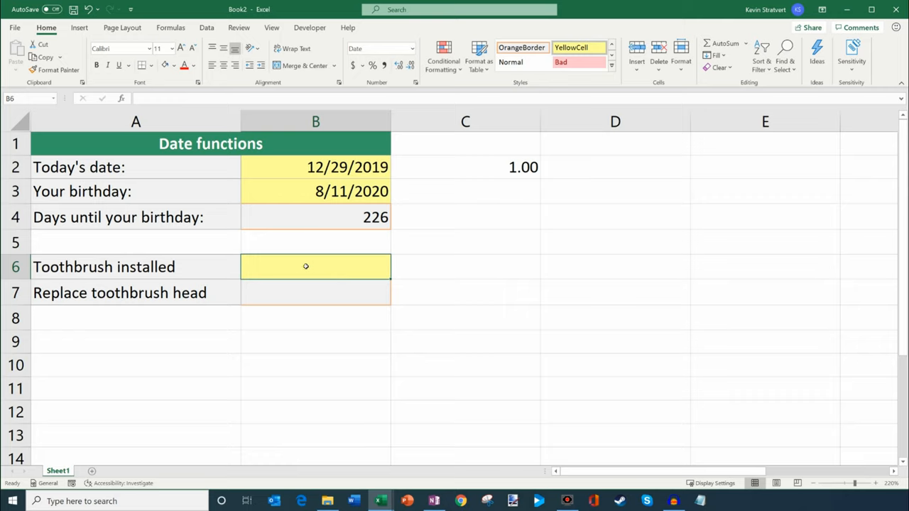
mouse_move(375, 266)
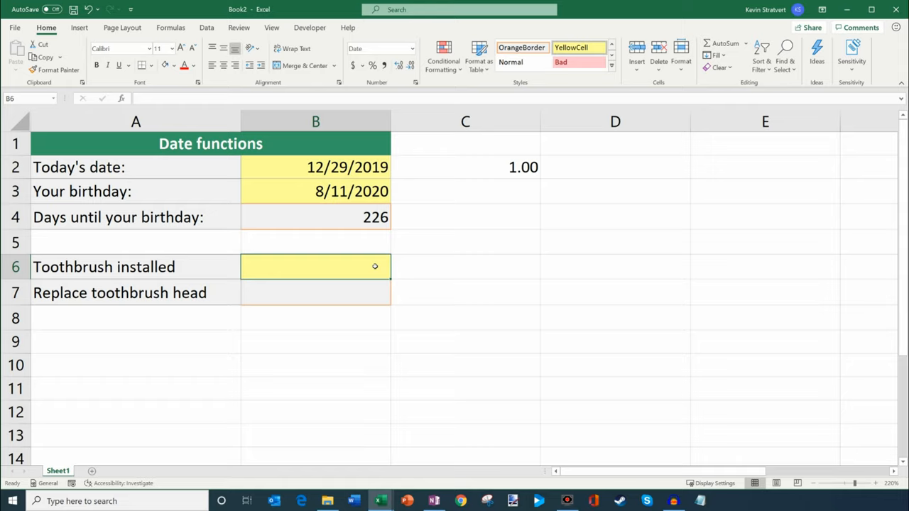
Step: Enter 12/29/2019 as the Toothbrush installed date in B6, then replace it with =NOW()
text(12/)
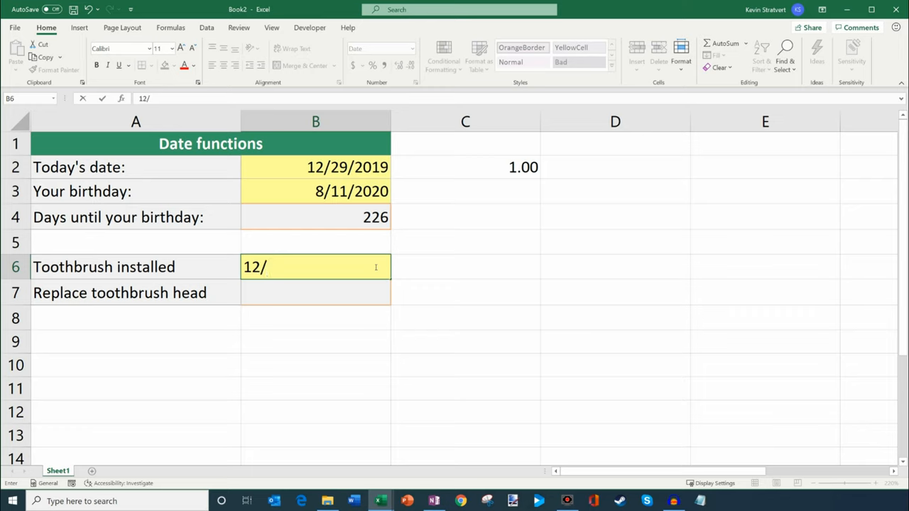
text(29/2019)
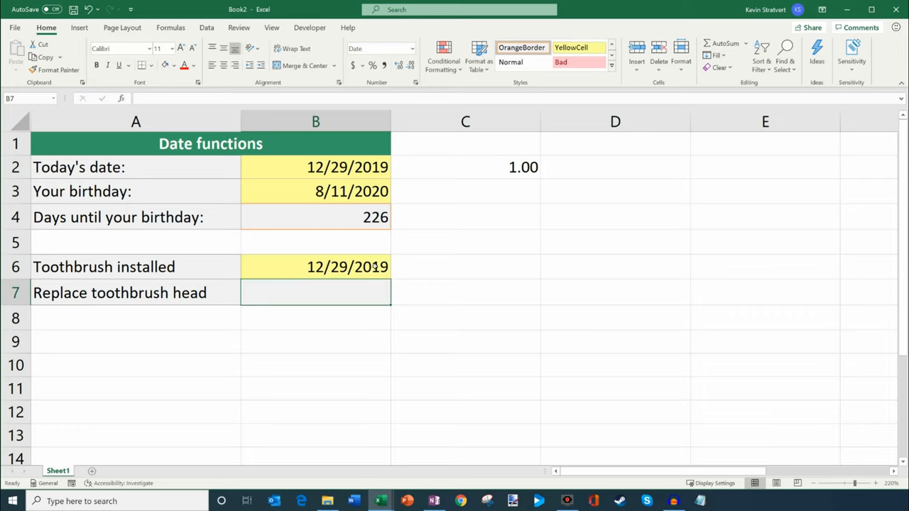
text(=)
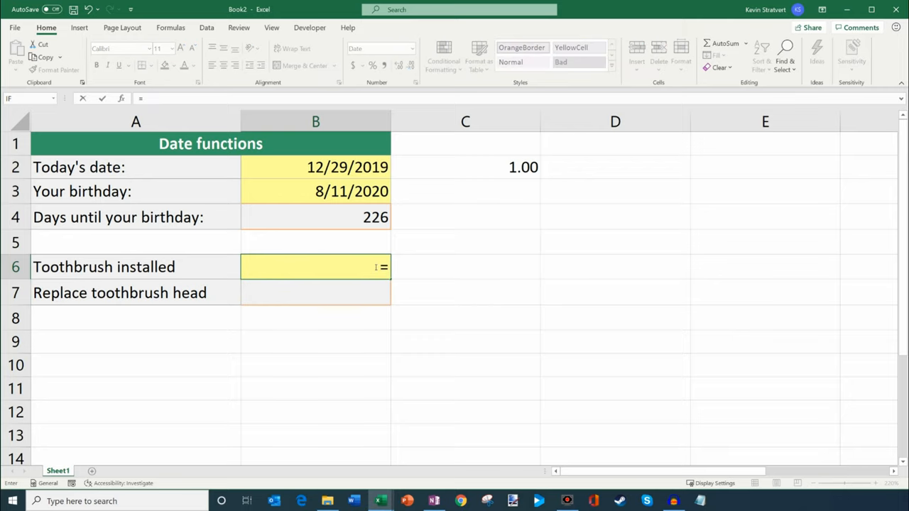
text(now())
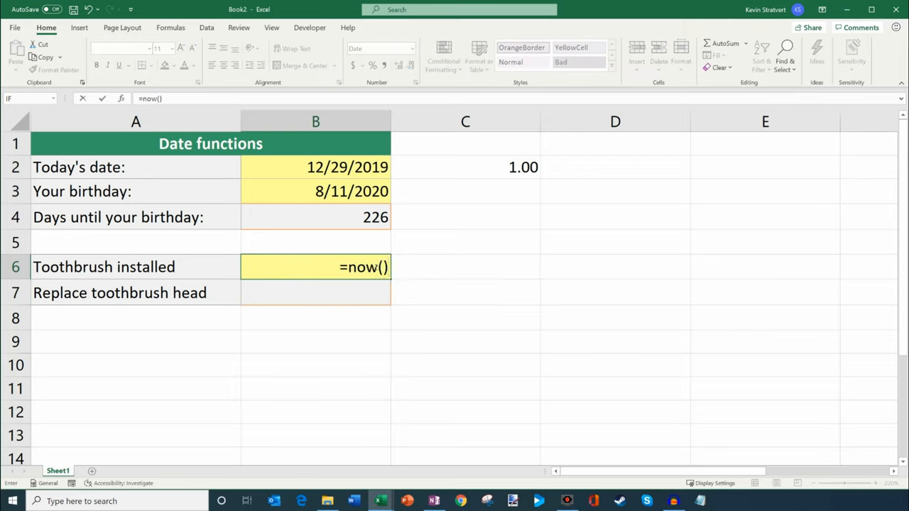
key(Return)
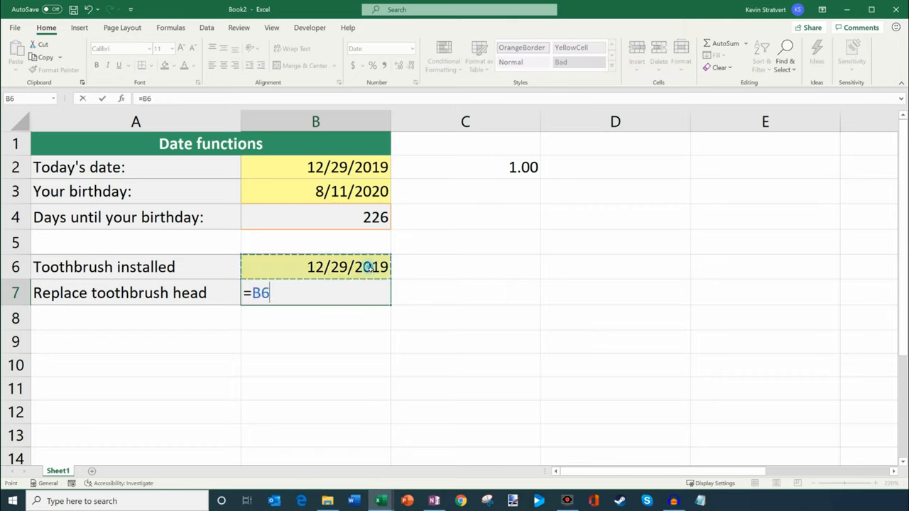
Step: Make B7 equal B6 plus 90 days, showing 03/28/20
text(+)
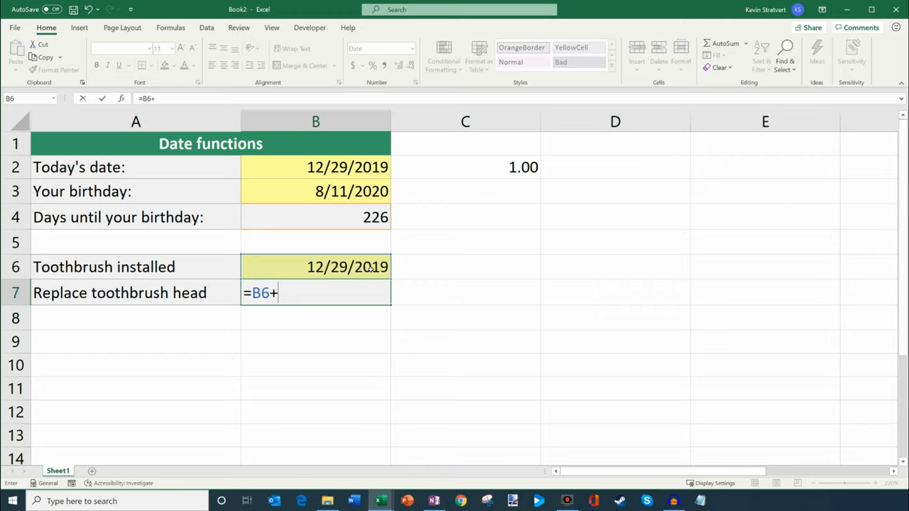
text(90)
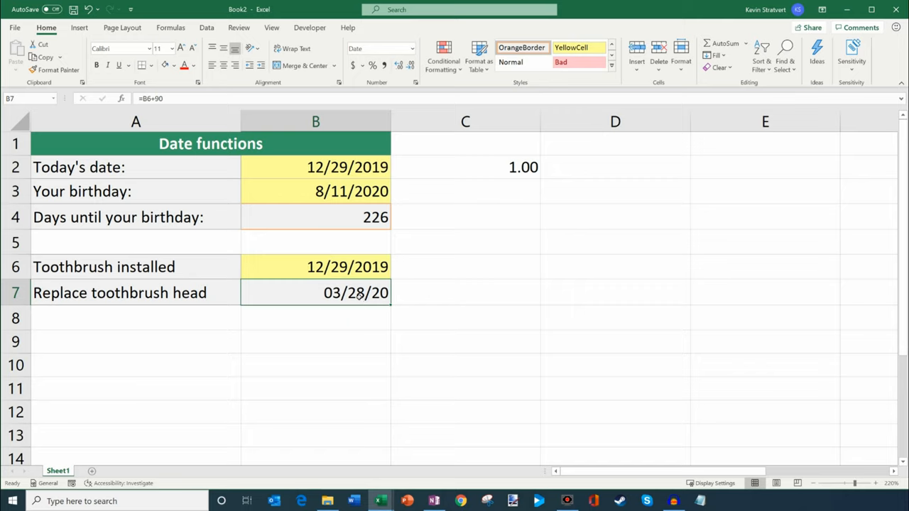
mouse_move(406, 286)
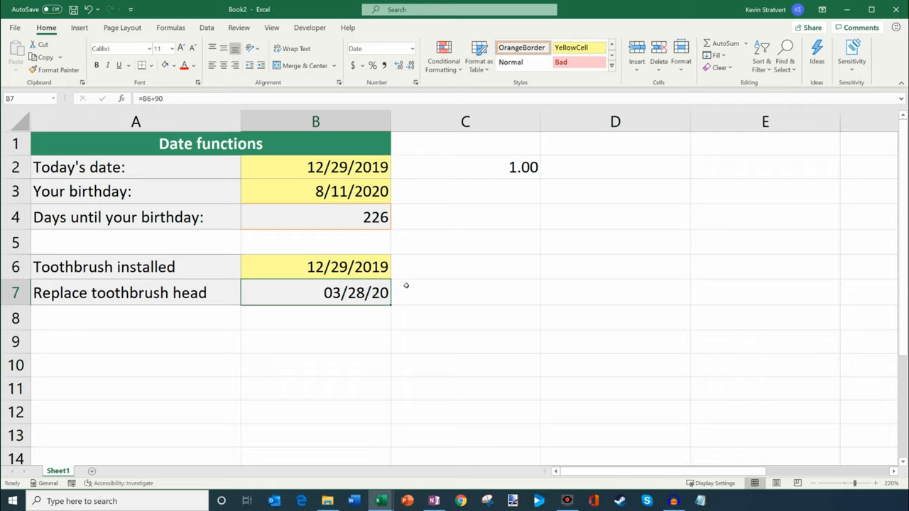
Step: Enter =TODAY() in B9 and =NOW() in C9
click(315, 342)
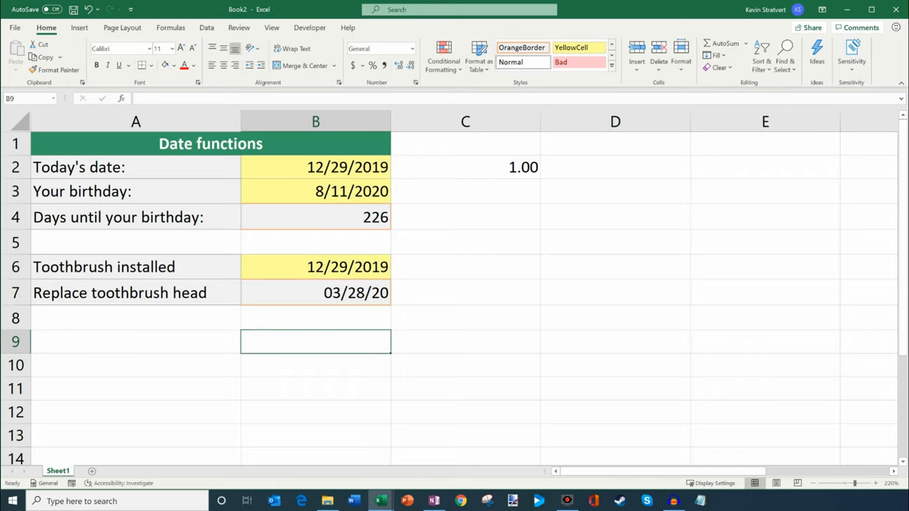
text(=to)
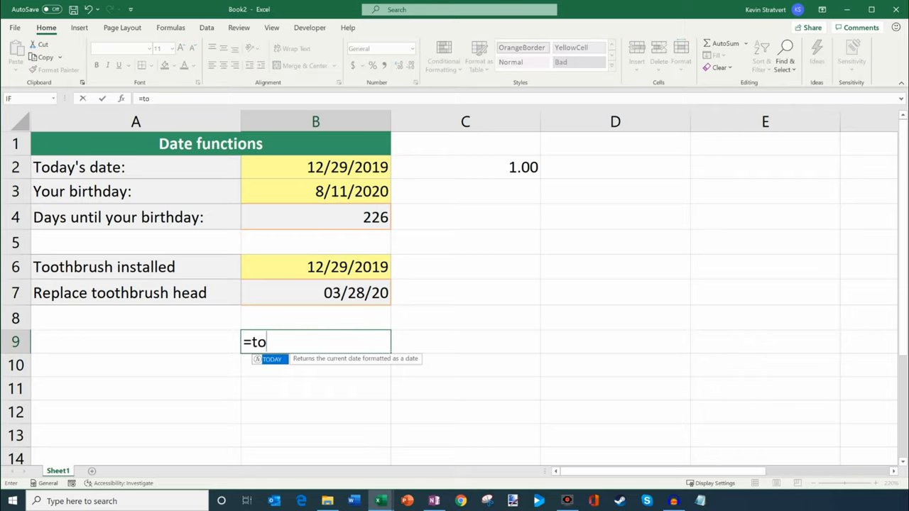
text(day())
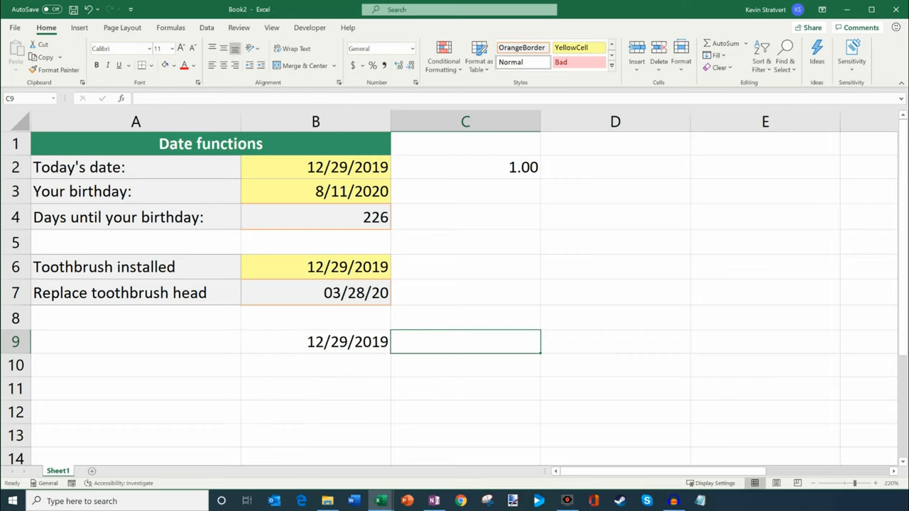
text(=now())
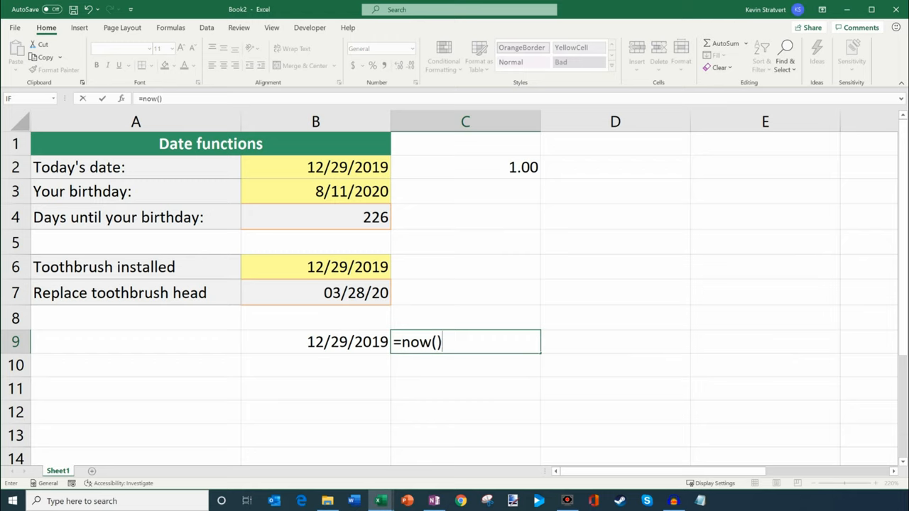
key(Return)
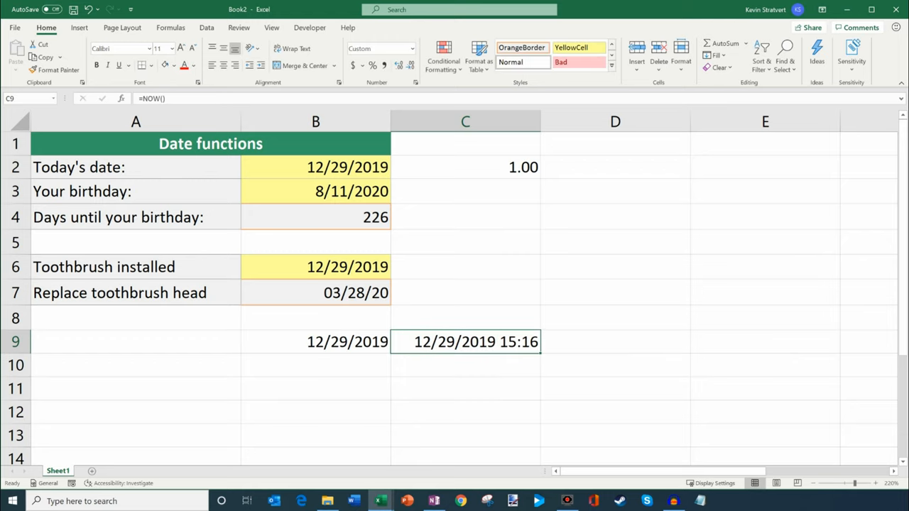
Step: Select B9 and C9 to compare today's date with the date-time 12/29/2019 15:16
click(315, 342)
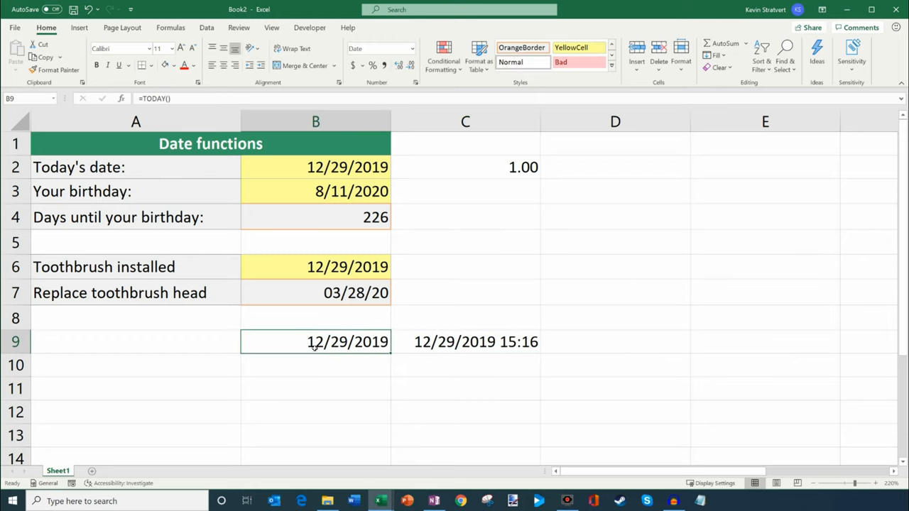
click(465, 341)
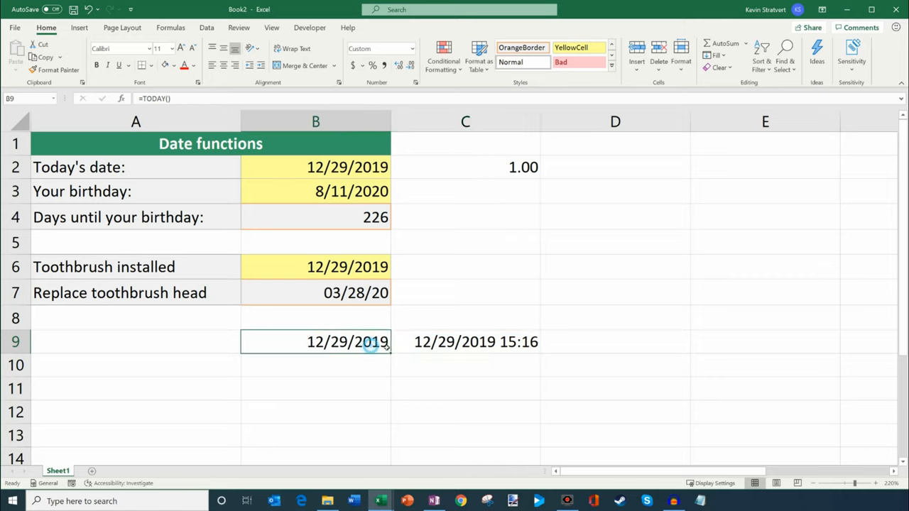
click(475, 342)
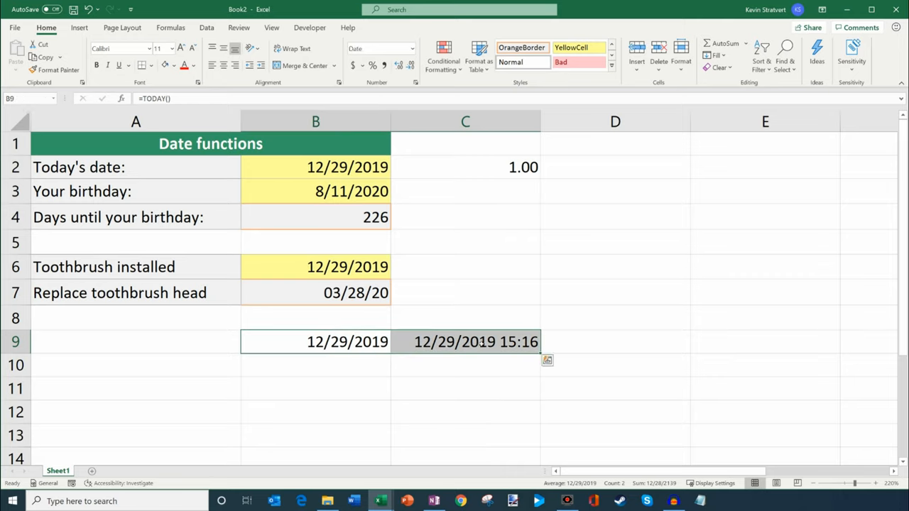
click(465, 364)
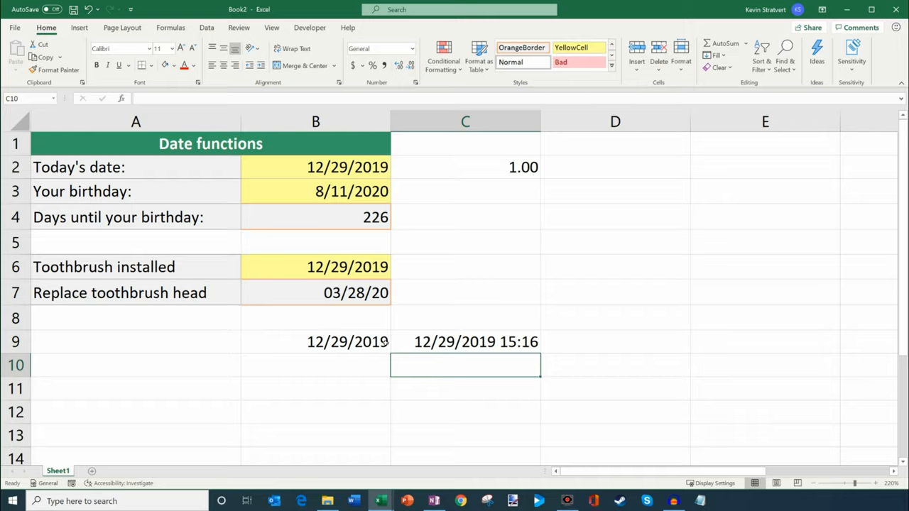